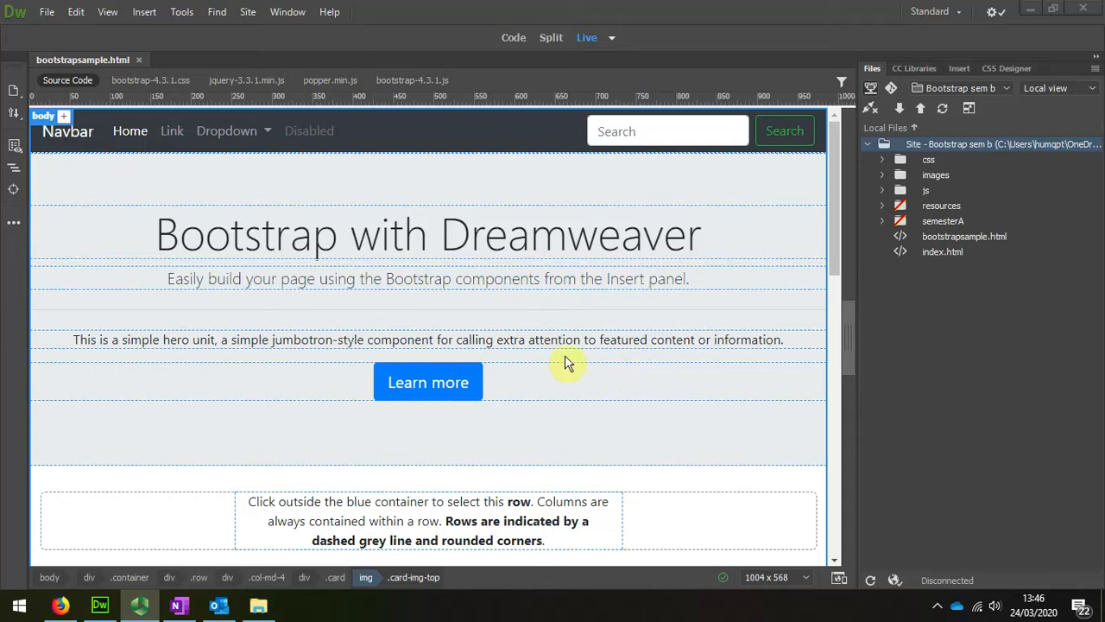
mouse_move(544, 369)
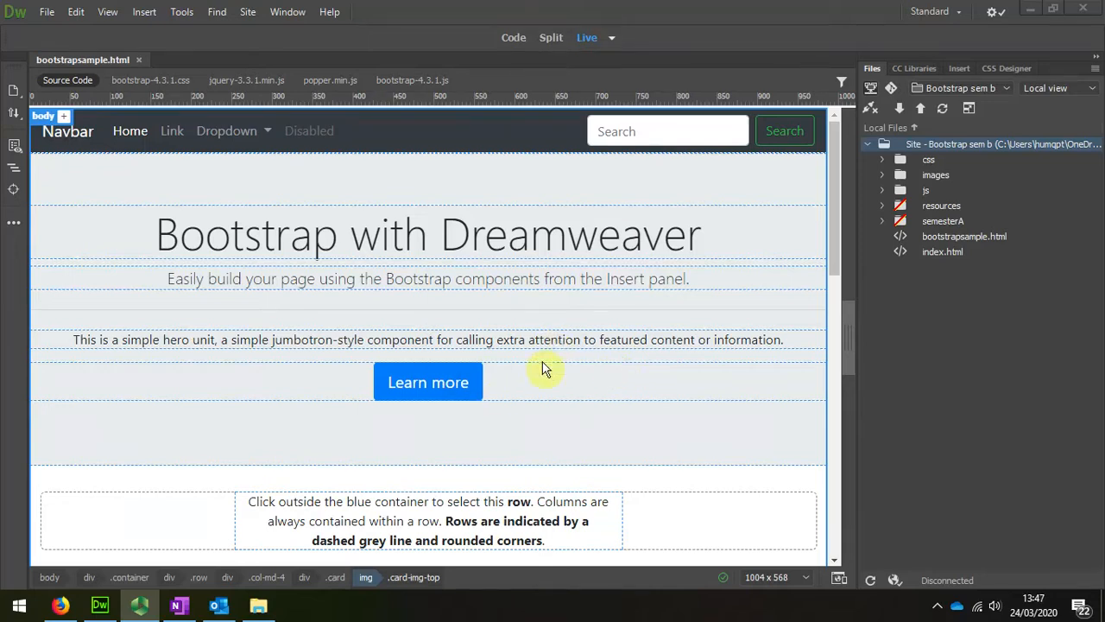
Step: Scroll to the Adding Buttons card and split the view to show its HTML source
scroll("down", 3)
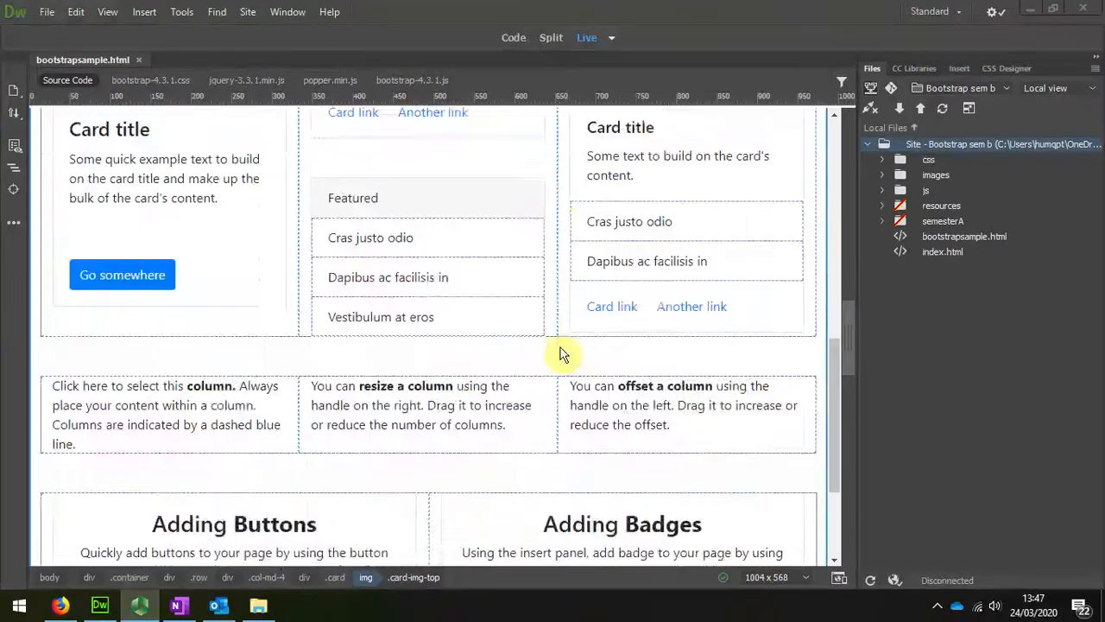
scroll("down", 3)
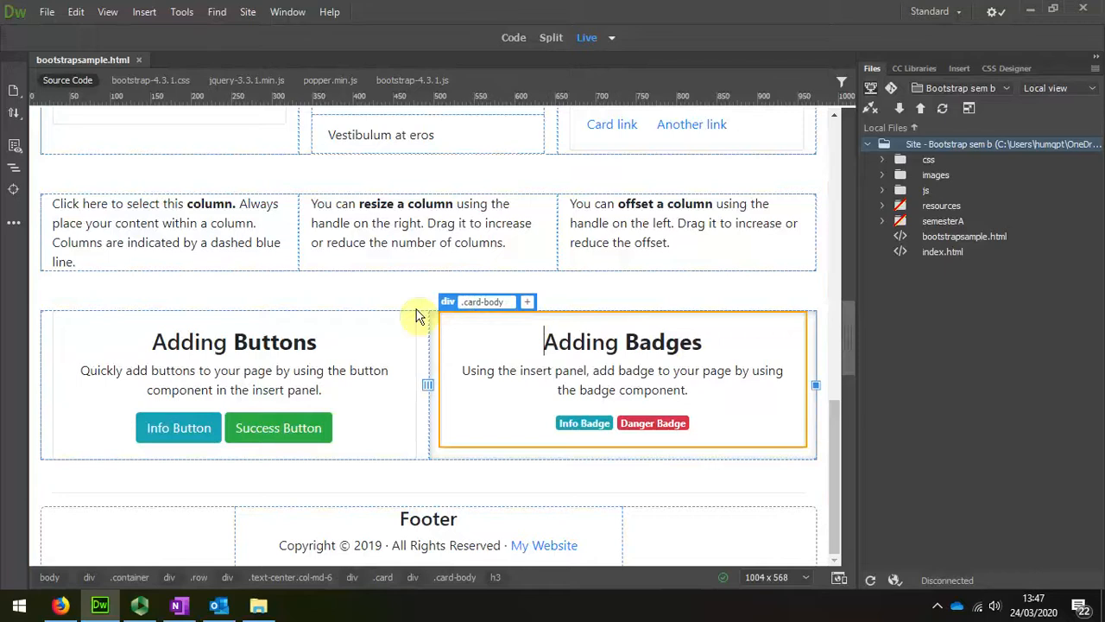
mouse_move(408, 317)
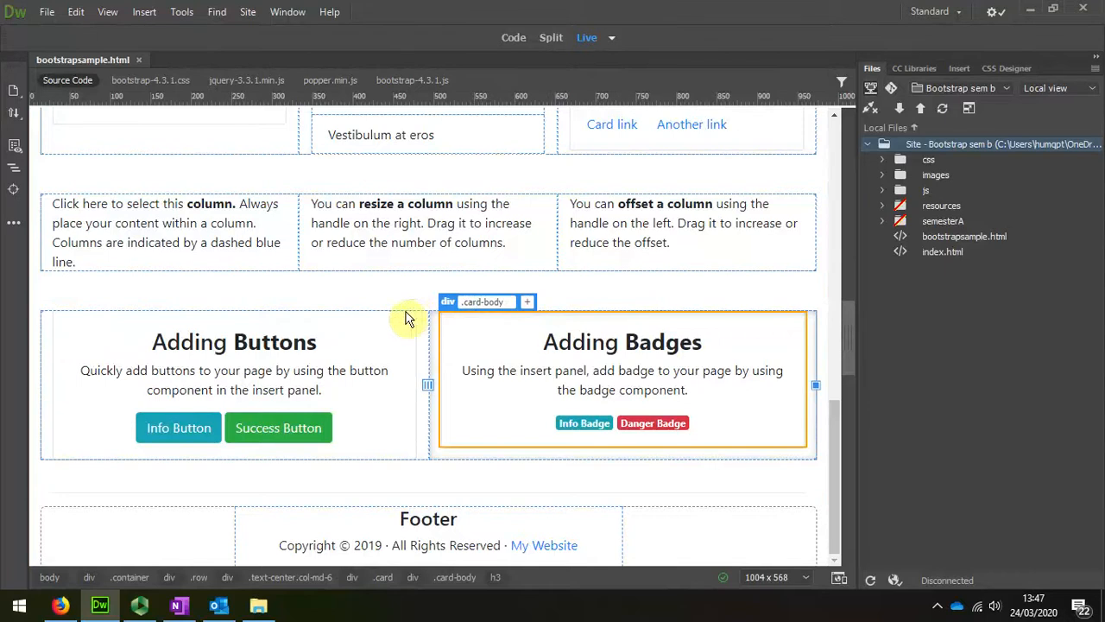
left_click(551, 37)
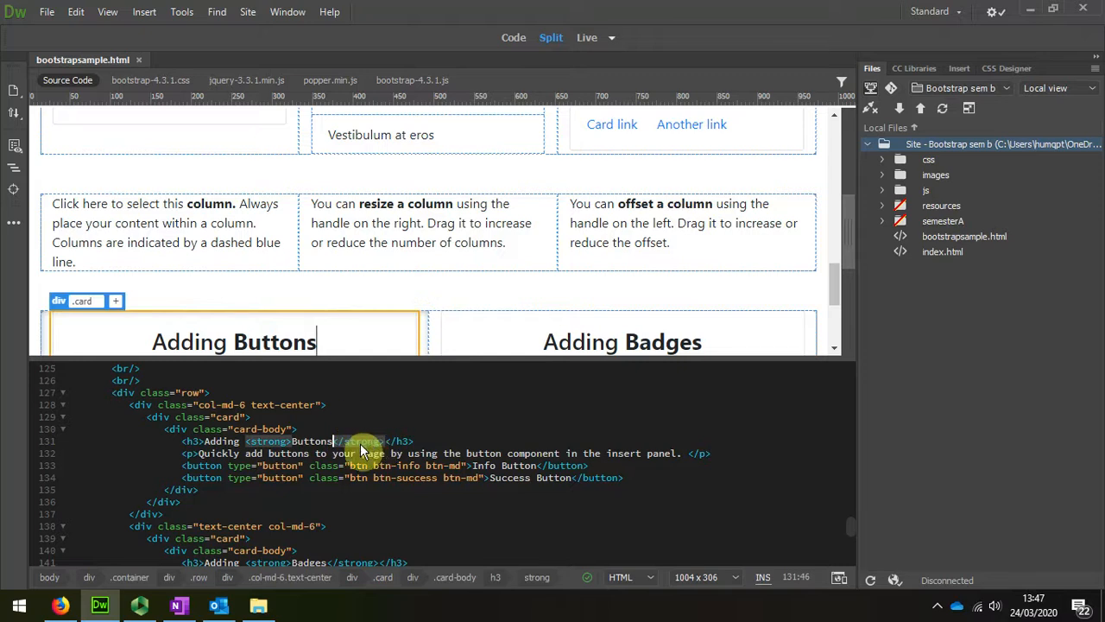
mouse_move(533, 155)
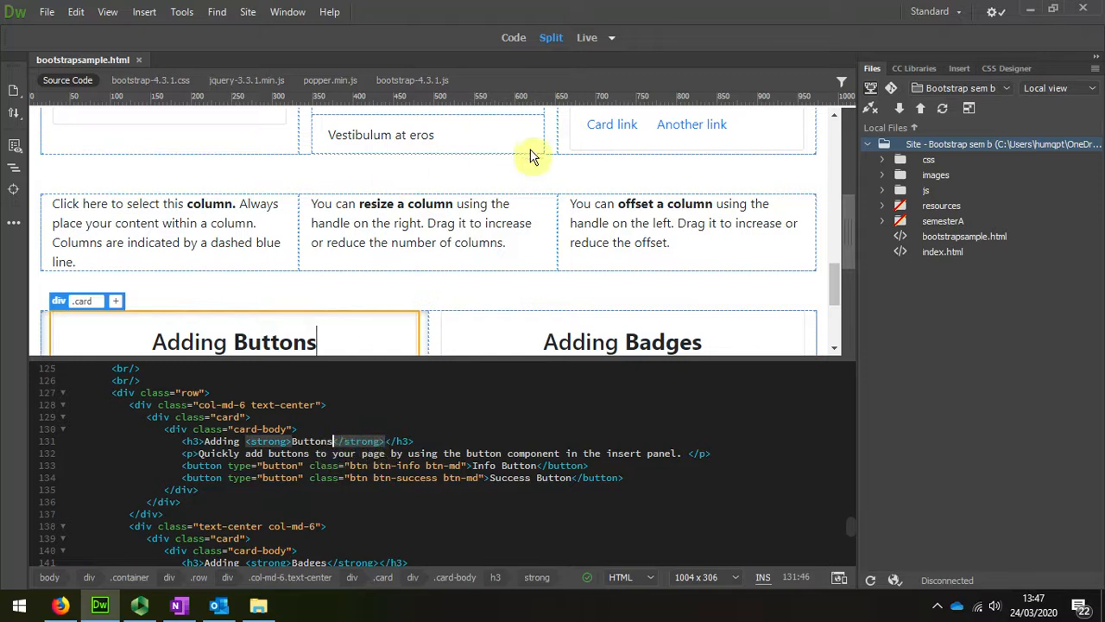
mouse_move(587, 37)
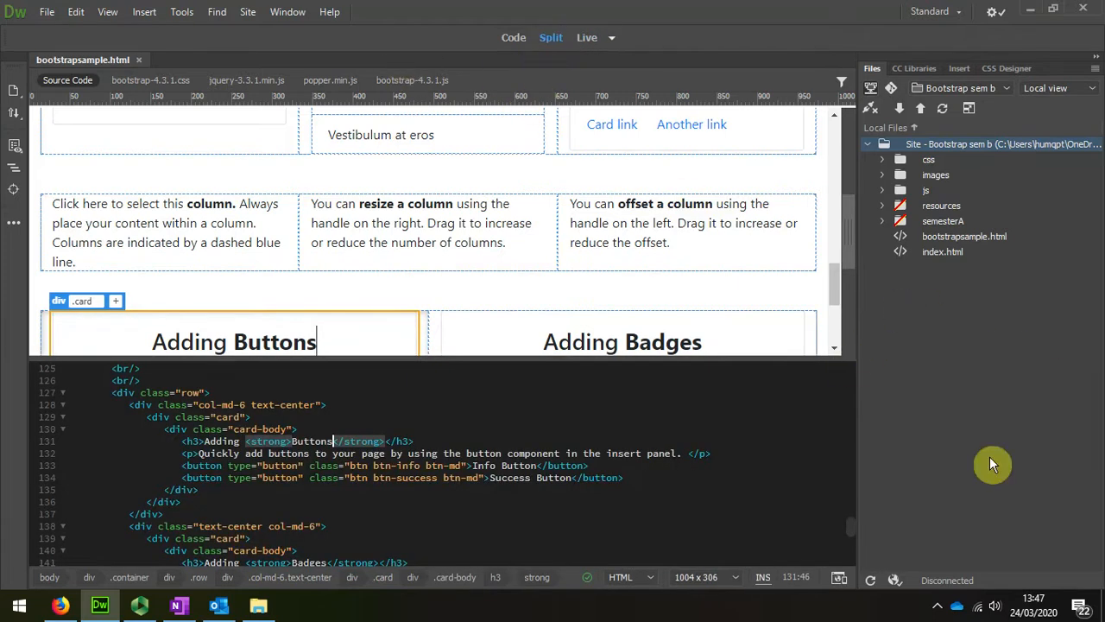
mouse_move(940, 394)
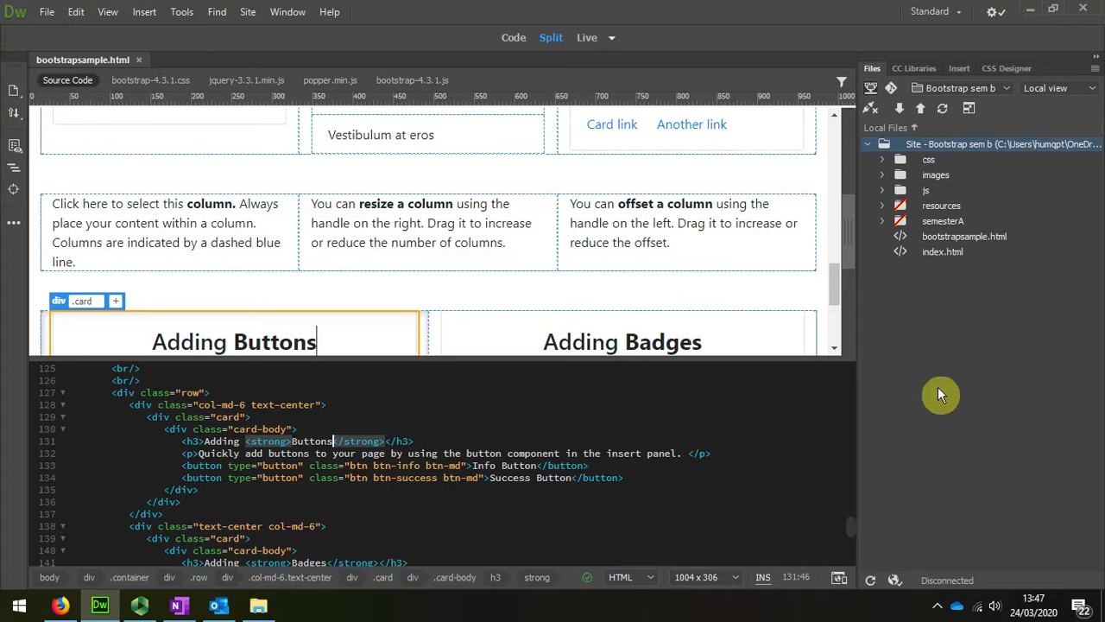
Step: Open the DOM panel from the Window menu
left_click(287, 11)
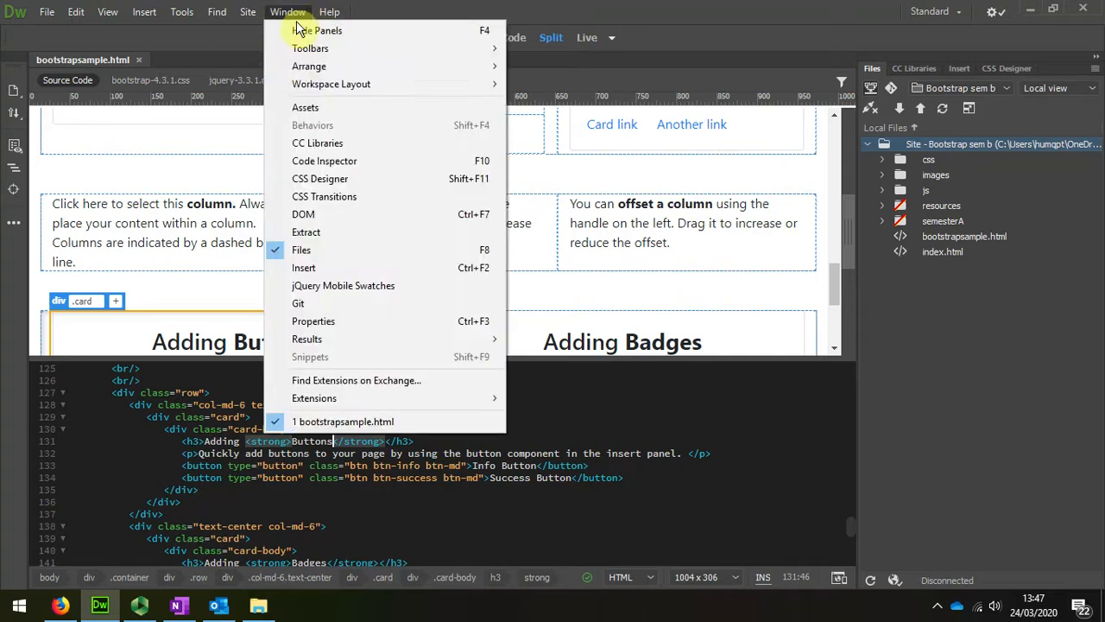
left_click(303, 213)
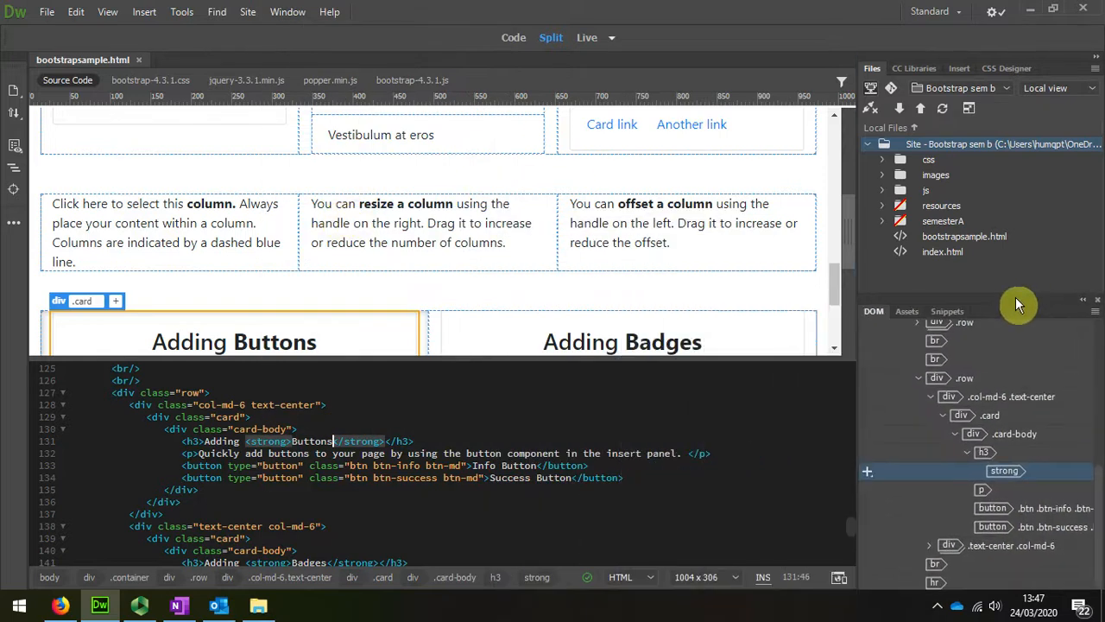
mouse_move(531, 266)
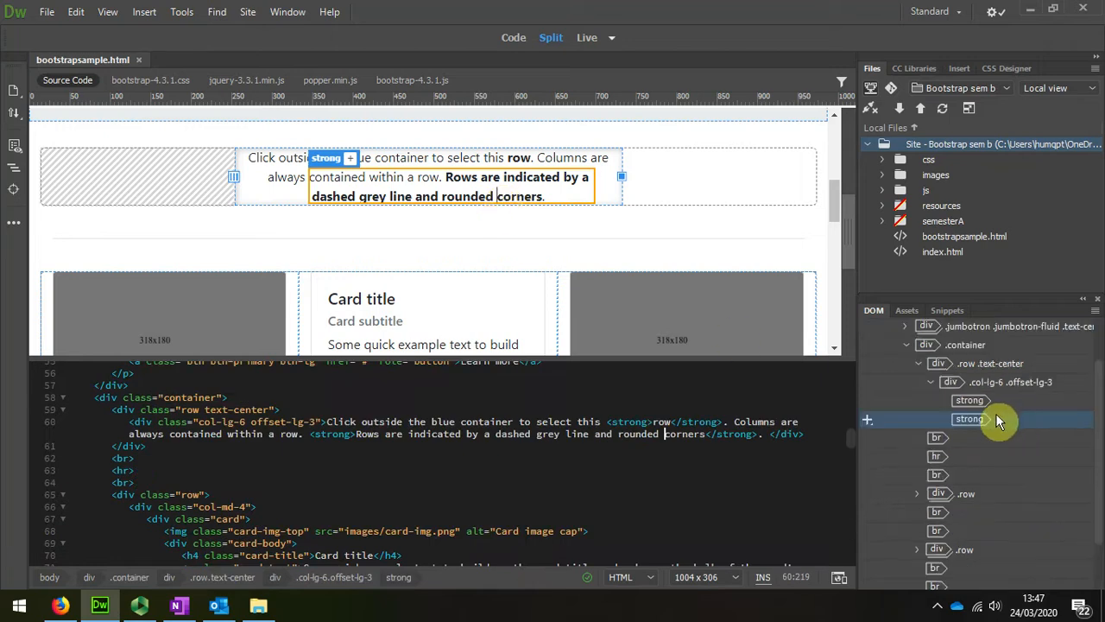
mouse_move(916, 367)
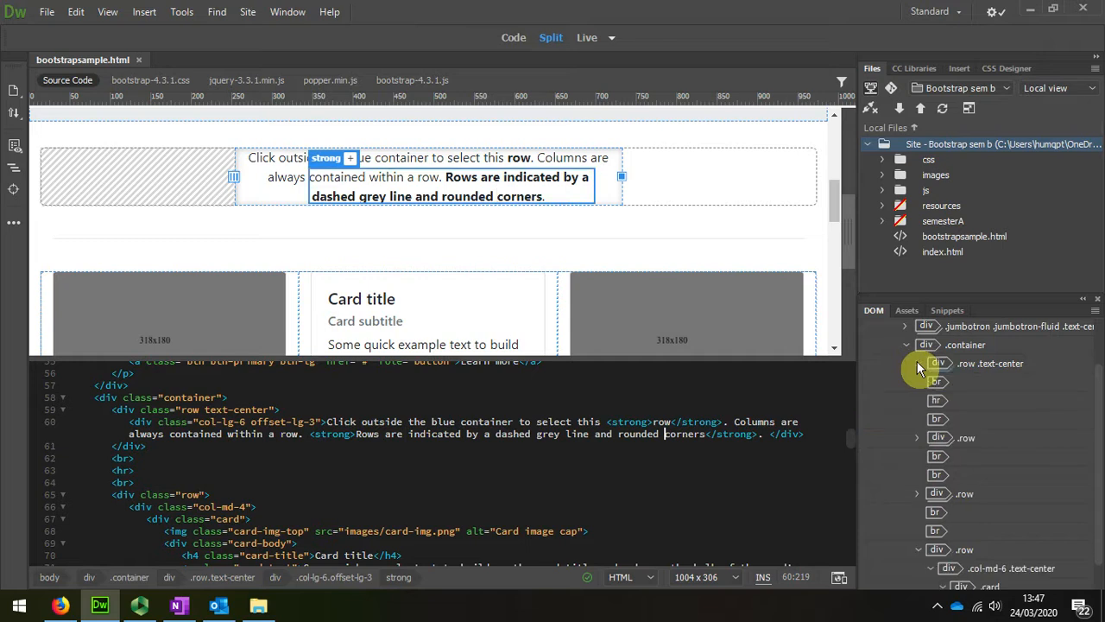
Step: Delete the .row .text-center instructional div and expand the jumbotron's elements
left_click(989, 363)
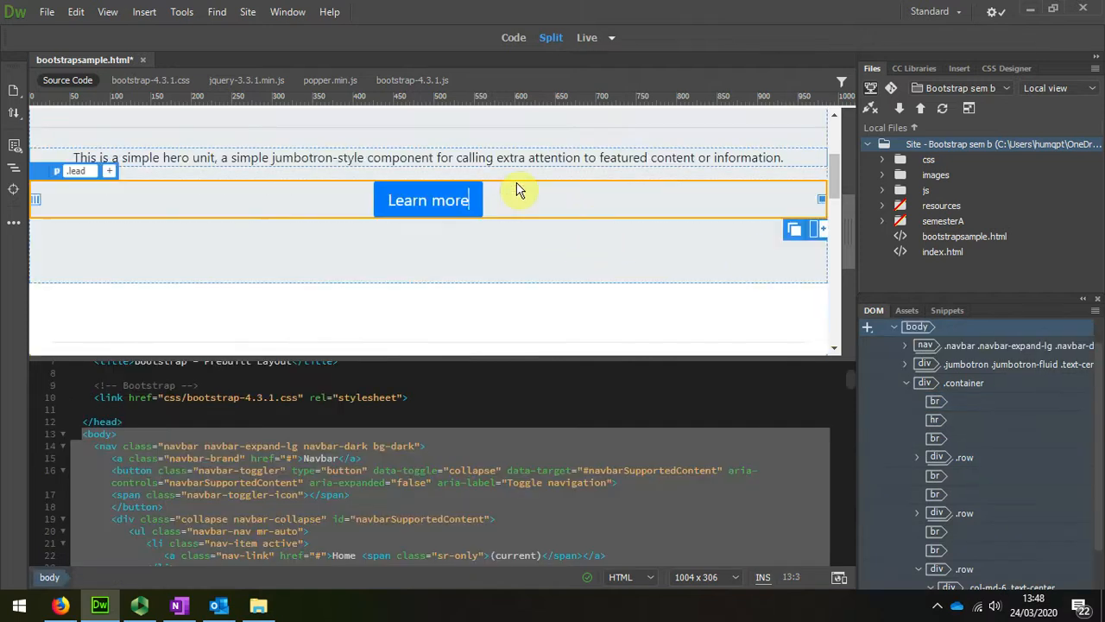
left_click(427, 199)
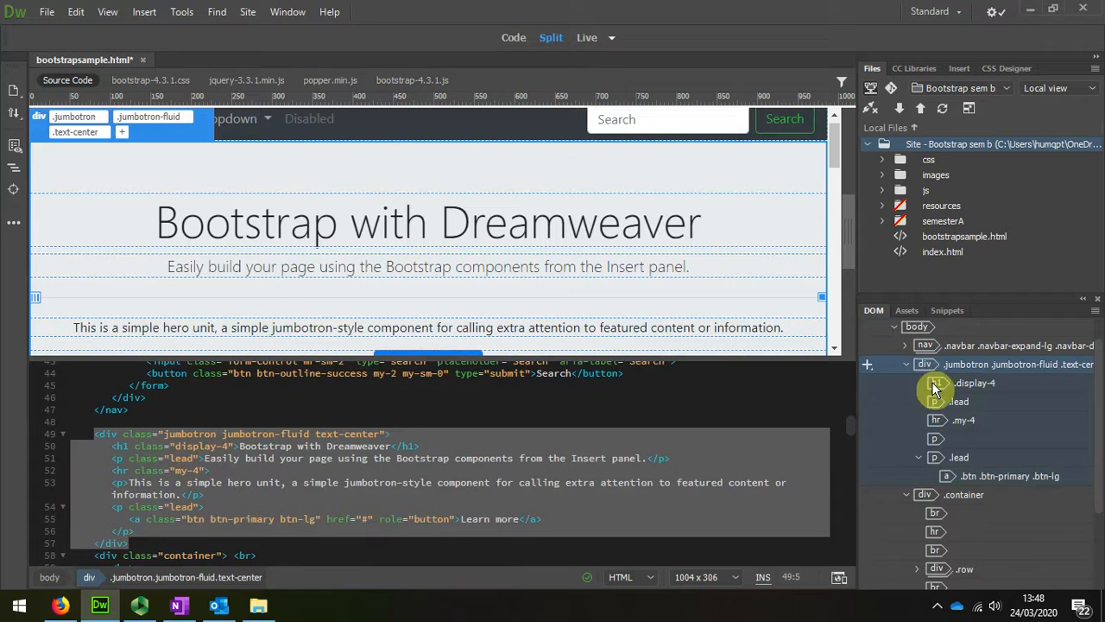
Step: Delete the p .lead holding the Learn more button, then select the middle card's title
left_click(959, 456)
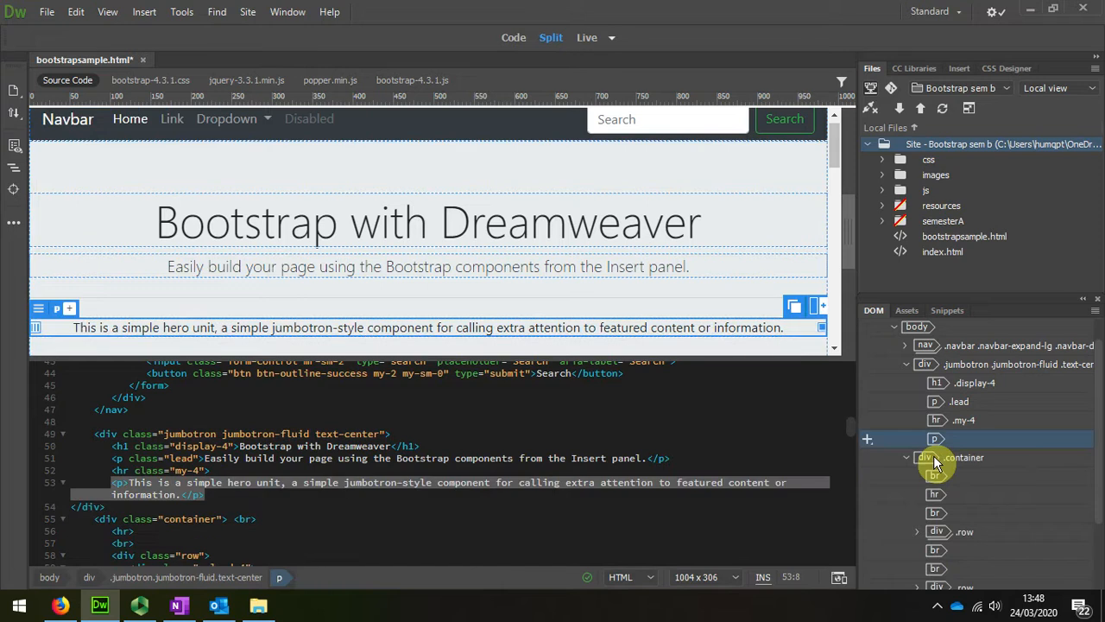
mouse_move(832, 436)
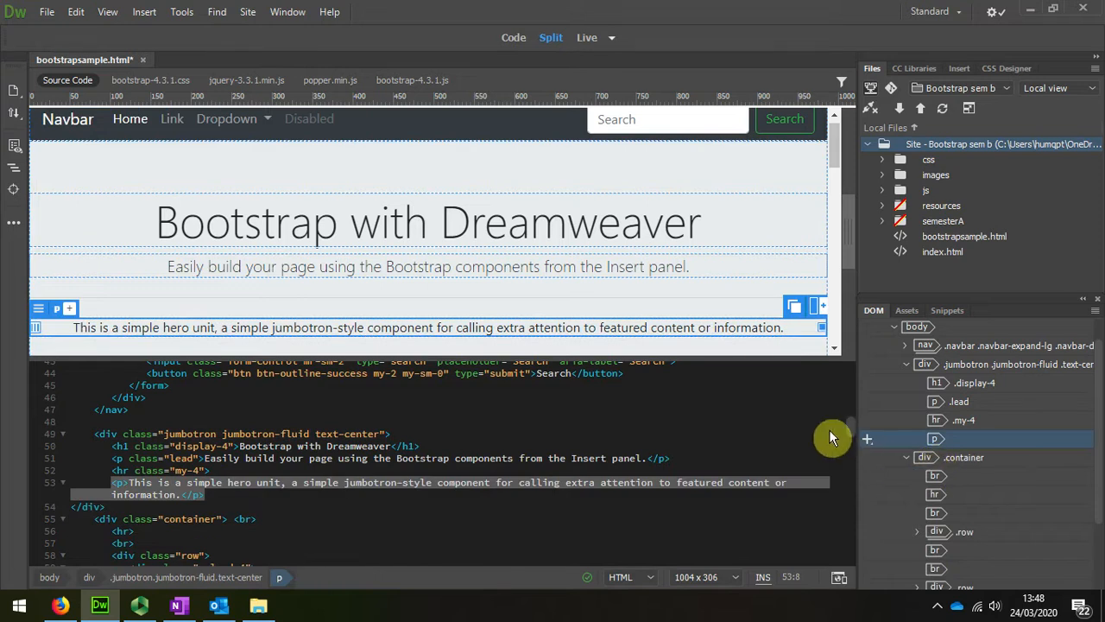
mouse_move(1032, 480)
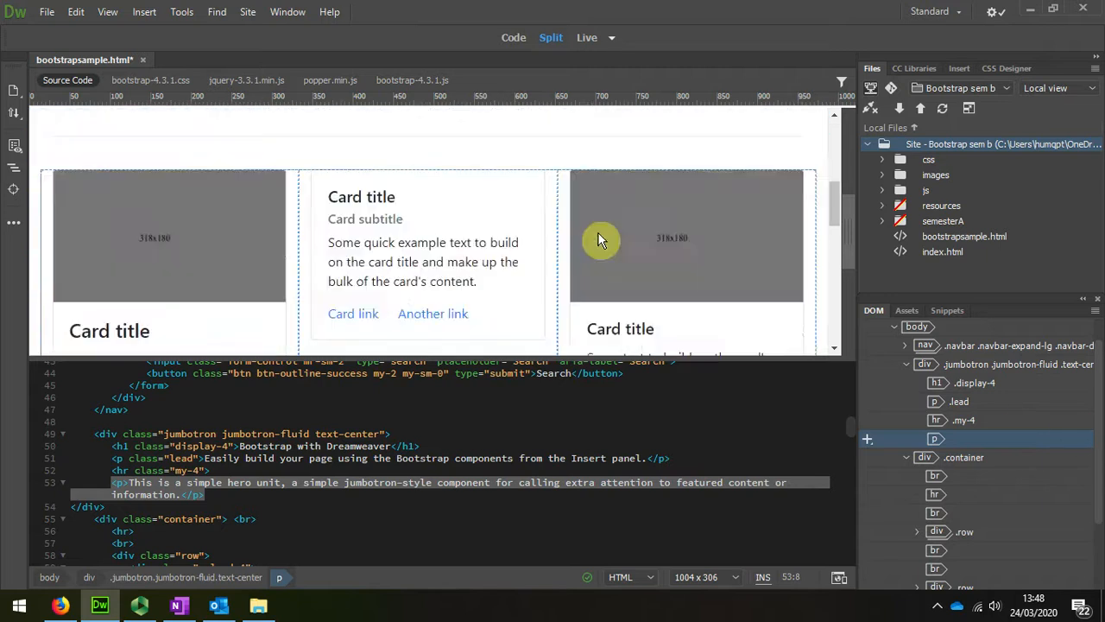
scroll("down", 3)
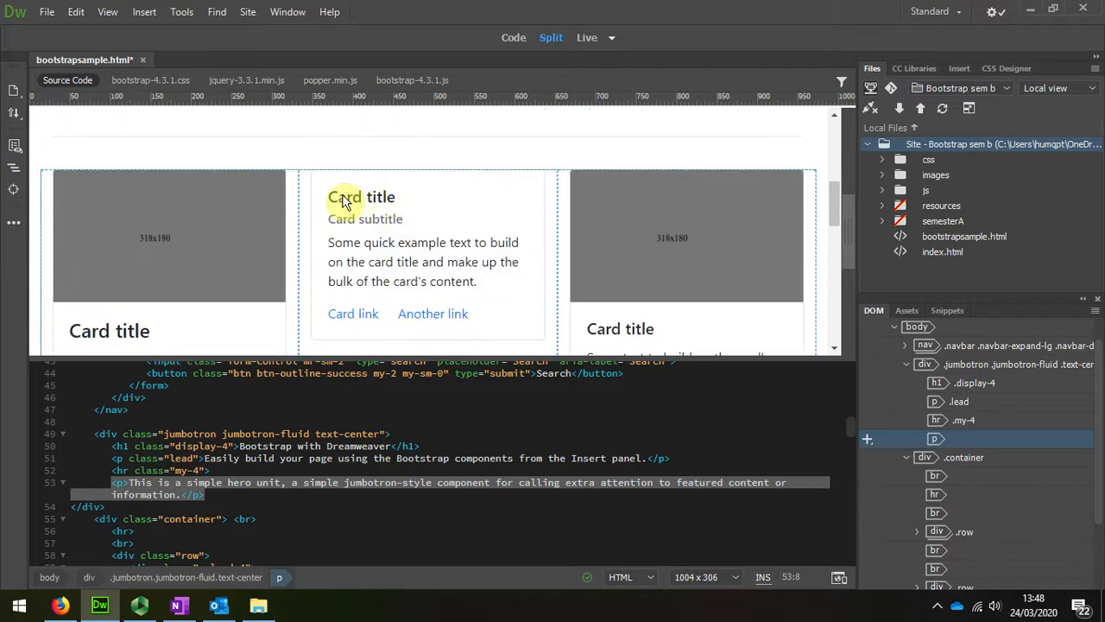
left_click(961, 419)
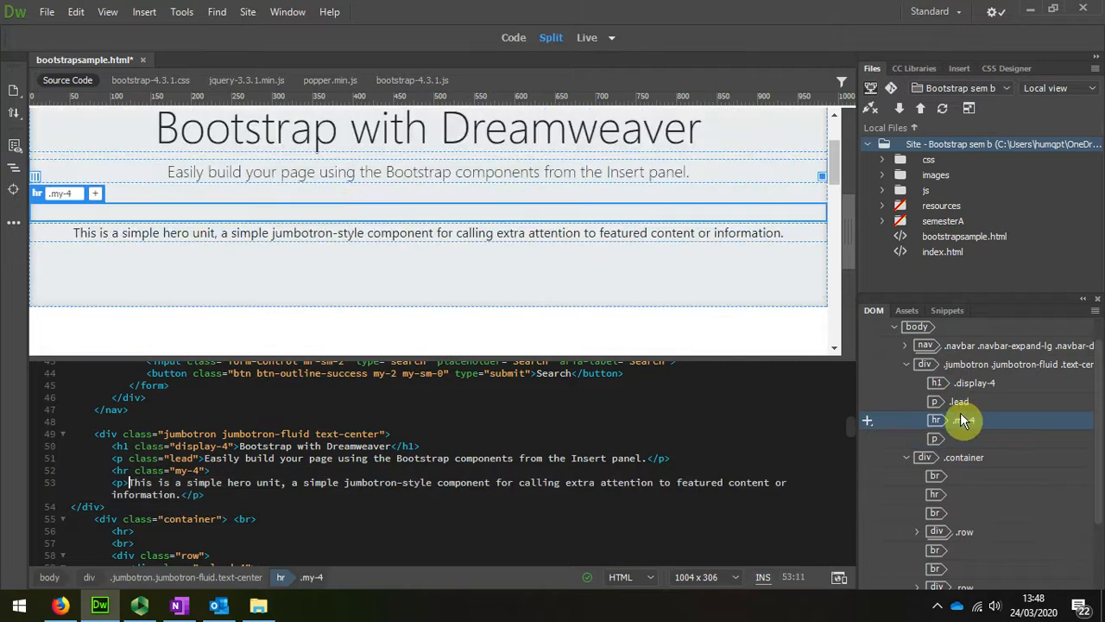
Step: Select the enclosing div .card in the tag selector and delete it
scroll("down", 3)
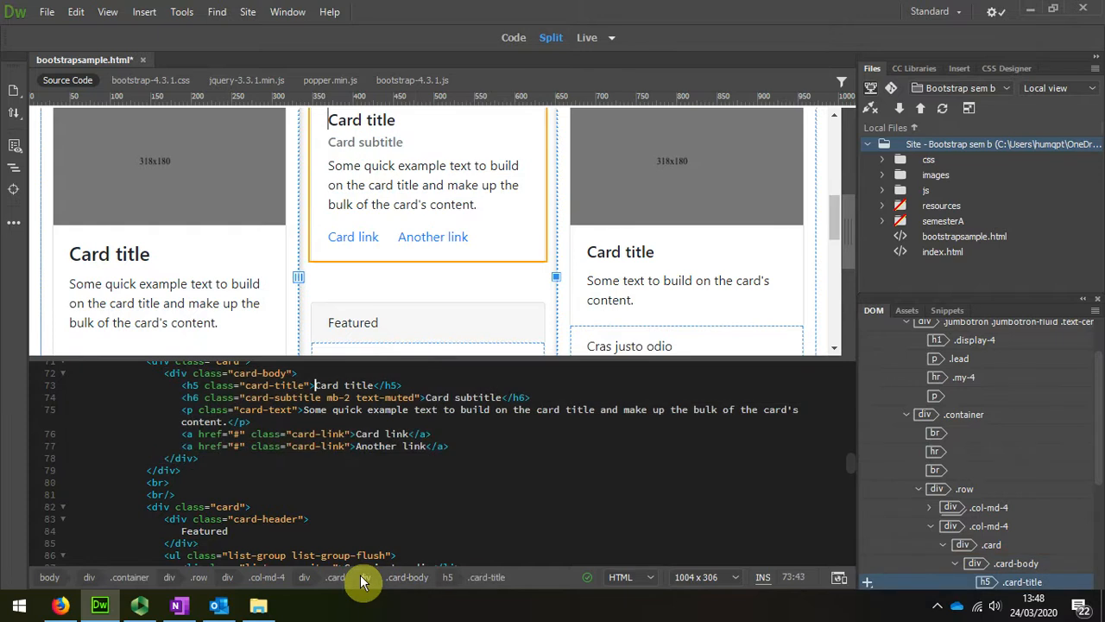
left_click(336, 577)
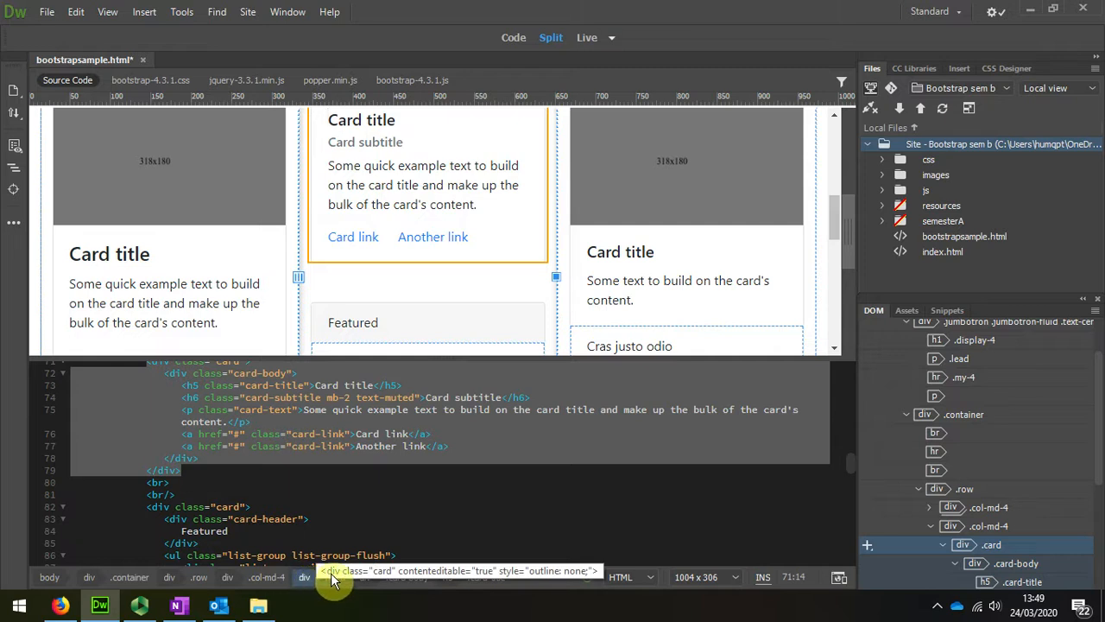
left_click(335, 577)
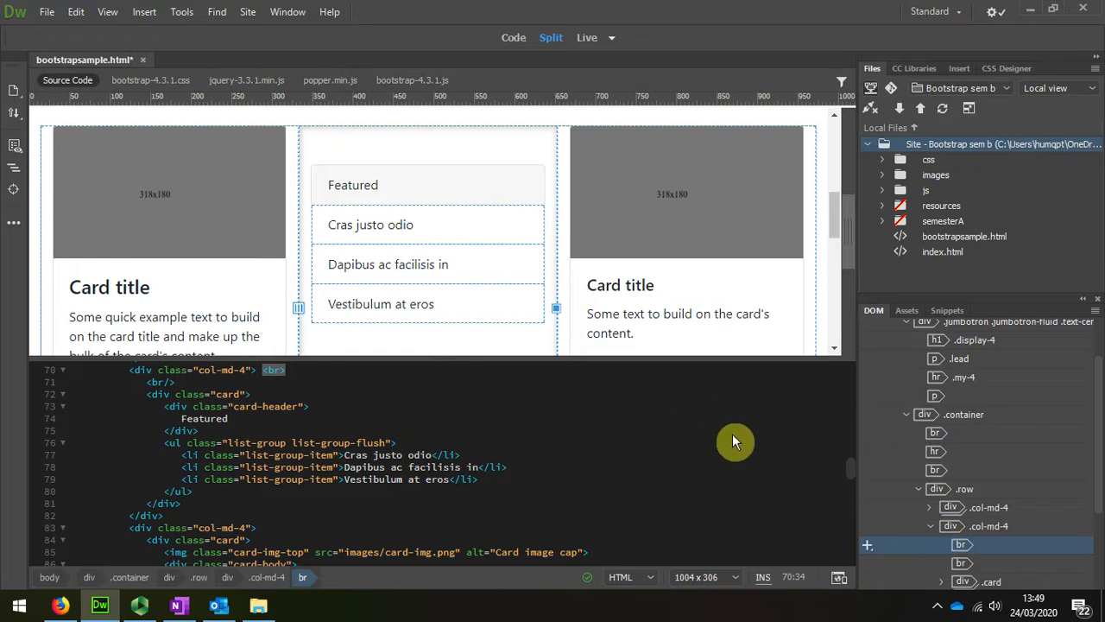
mouse_move(551, 133)
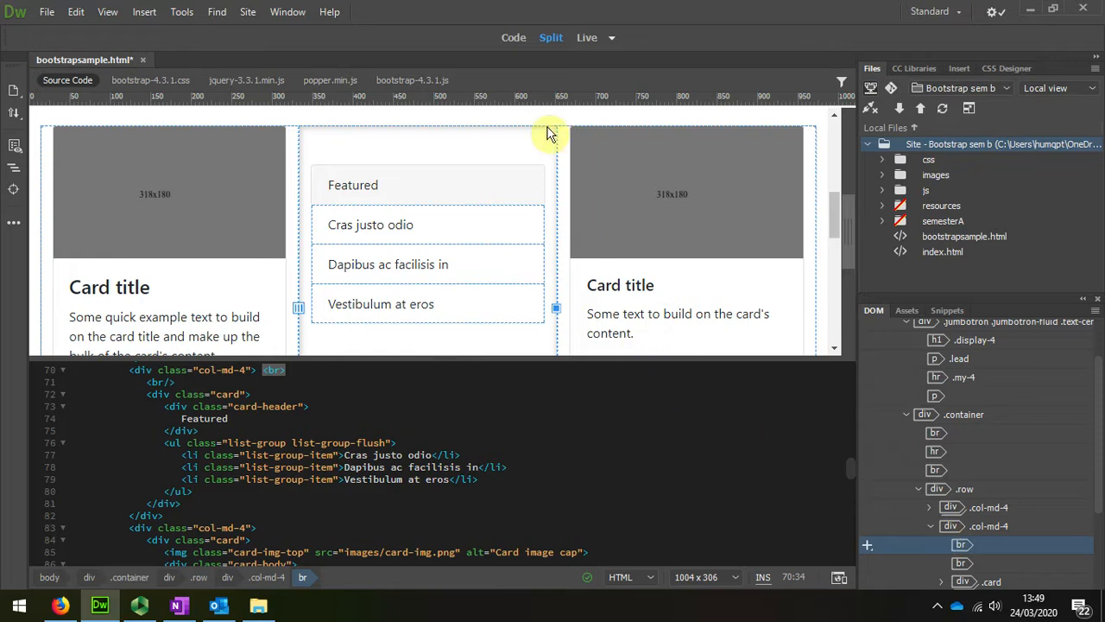
mouse_move(610, 205)
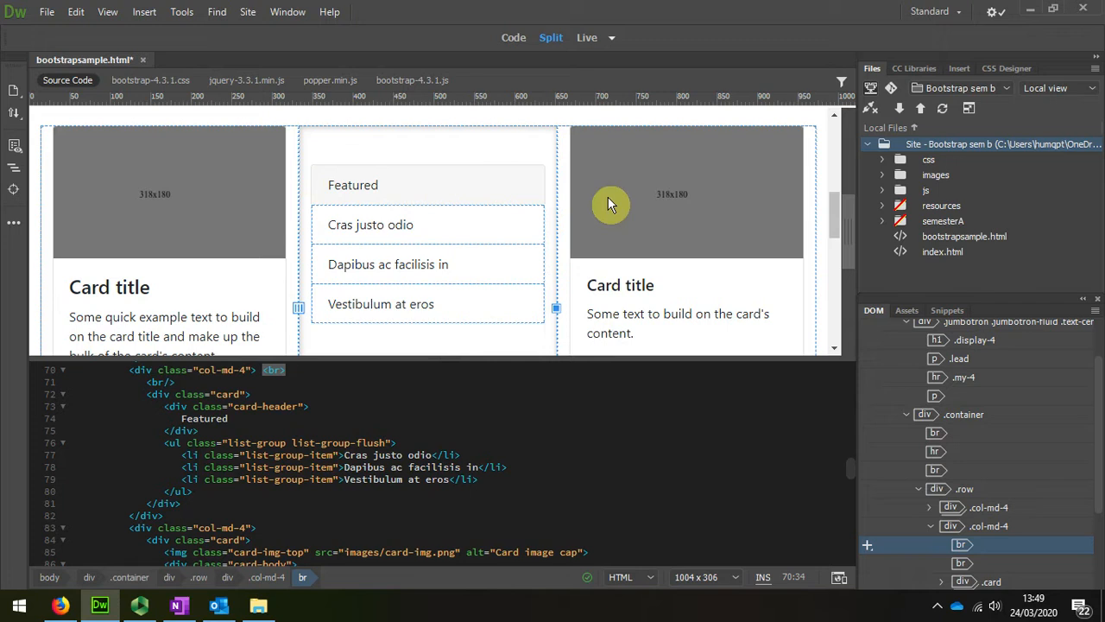